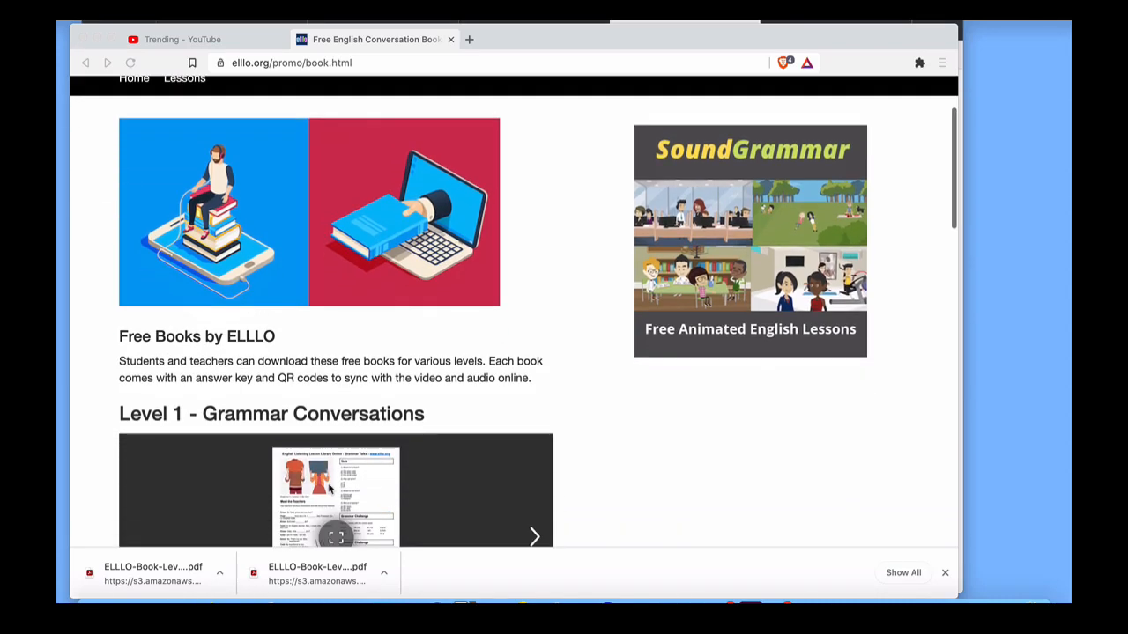
Step: Page the Level 1 Grammar Conversations preview past its cover to the next spread
{"action": "scroll", "scroll_direction": "down", "scroll_amount": 3}
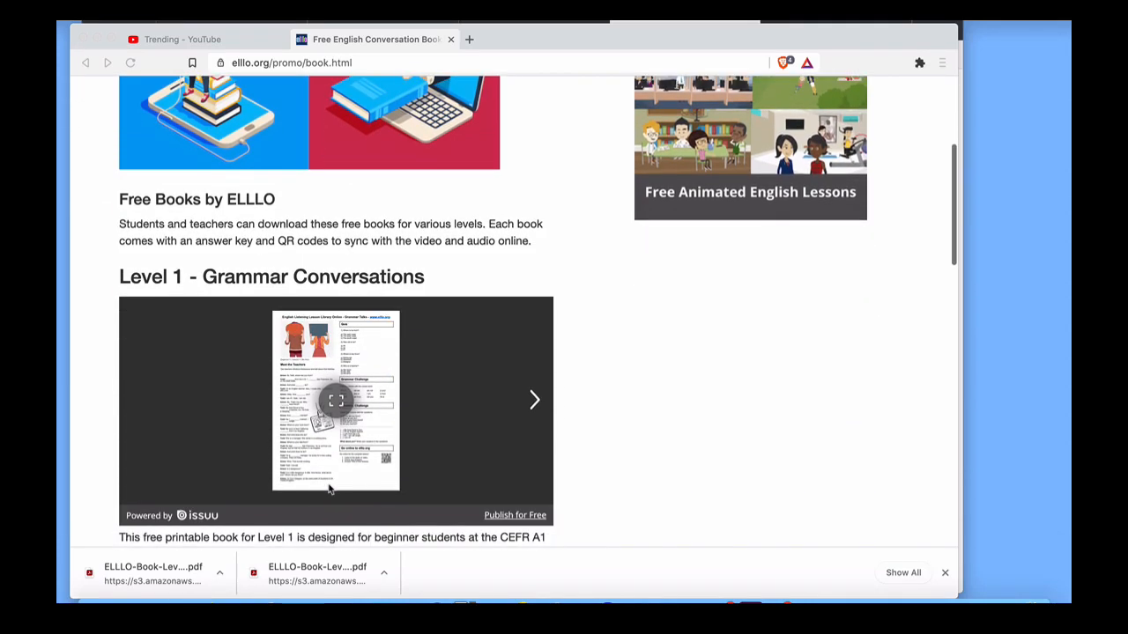
{"action": "scroll", "scroll_direction": "down", "scroll_amount": 3}
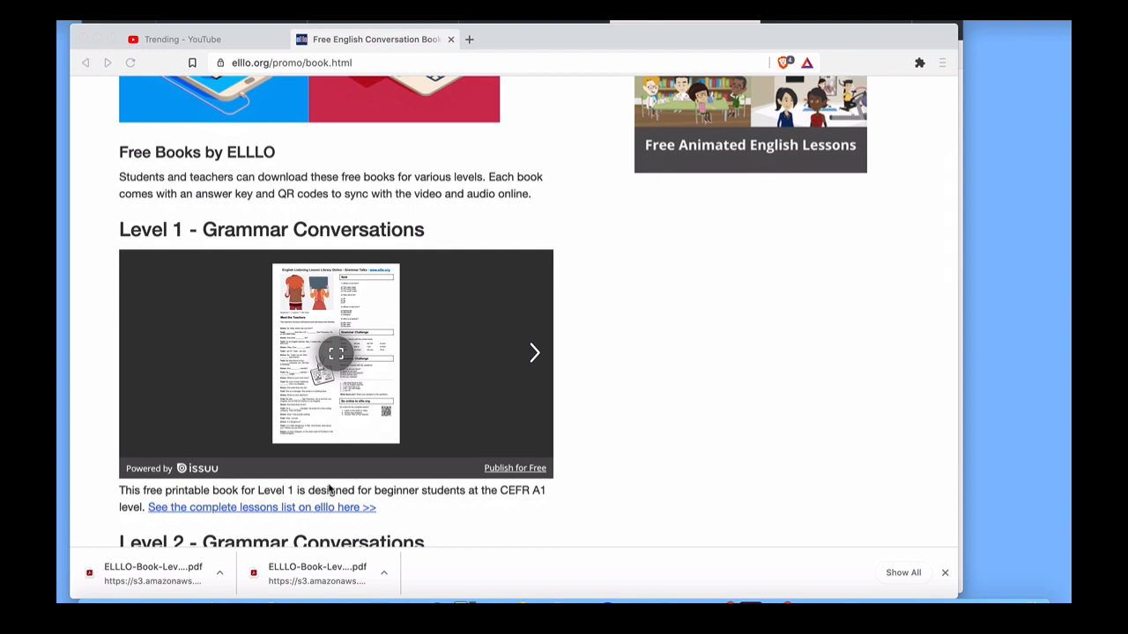
{"action": "mouse_move", "coordinate": [388, 344]}
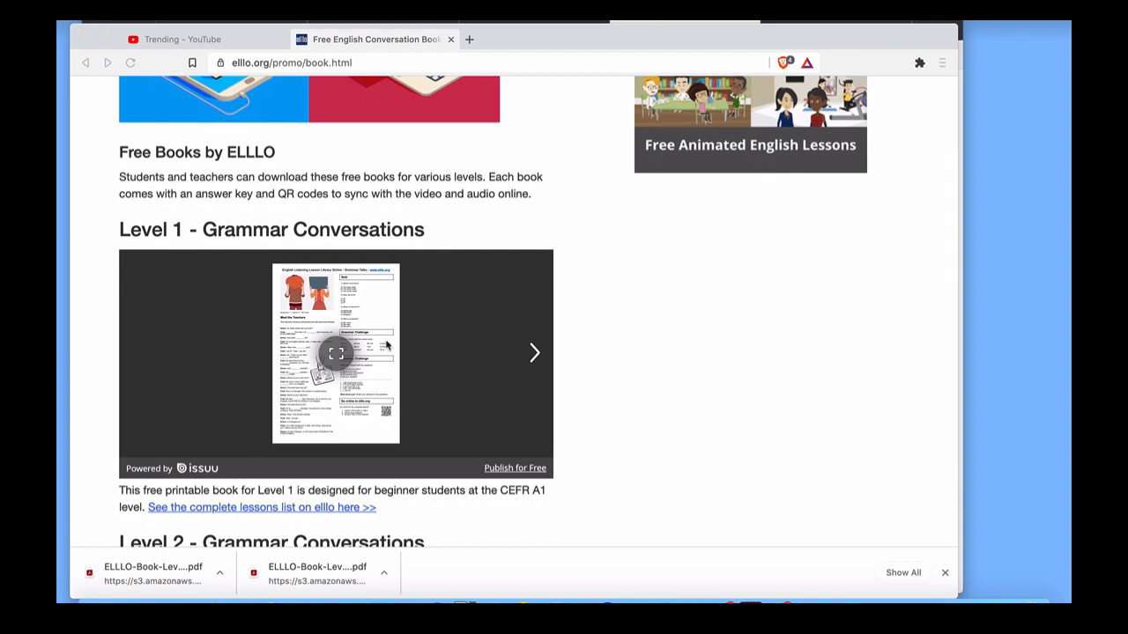
{"action": "mouse_move", "coordinate": [537, 360]}
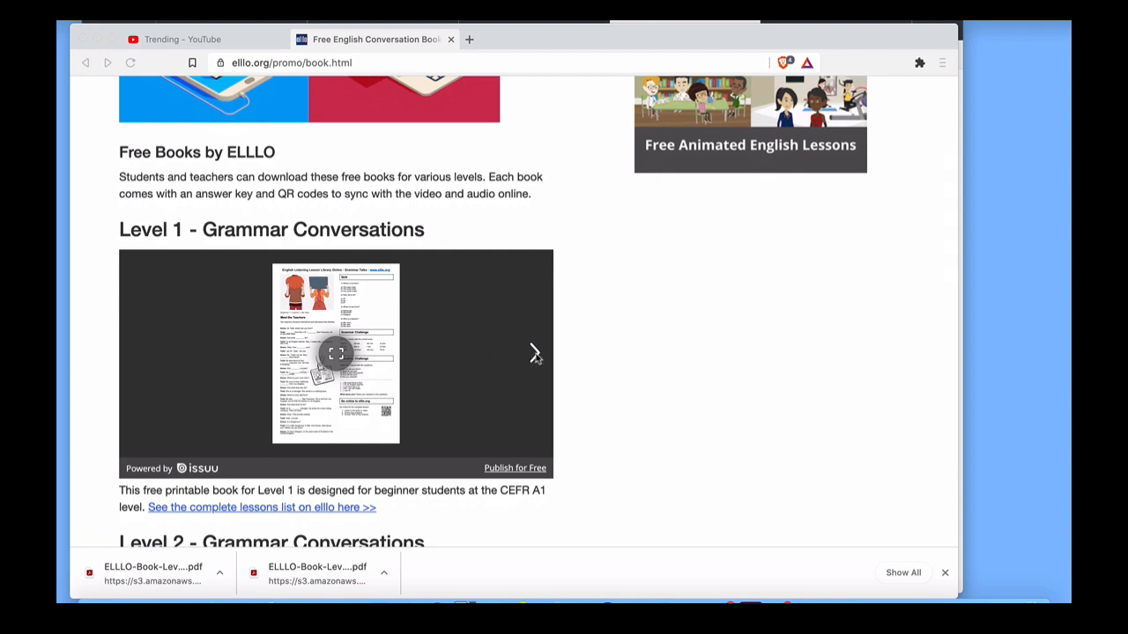
{"action": "left_click", "coordinate": [535, 353]}
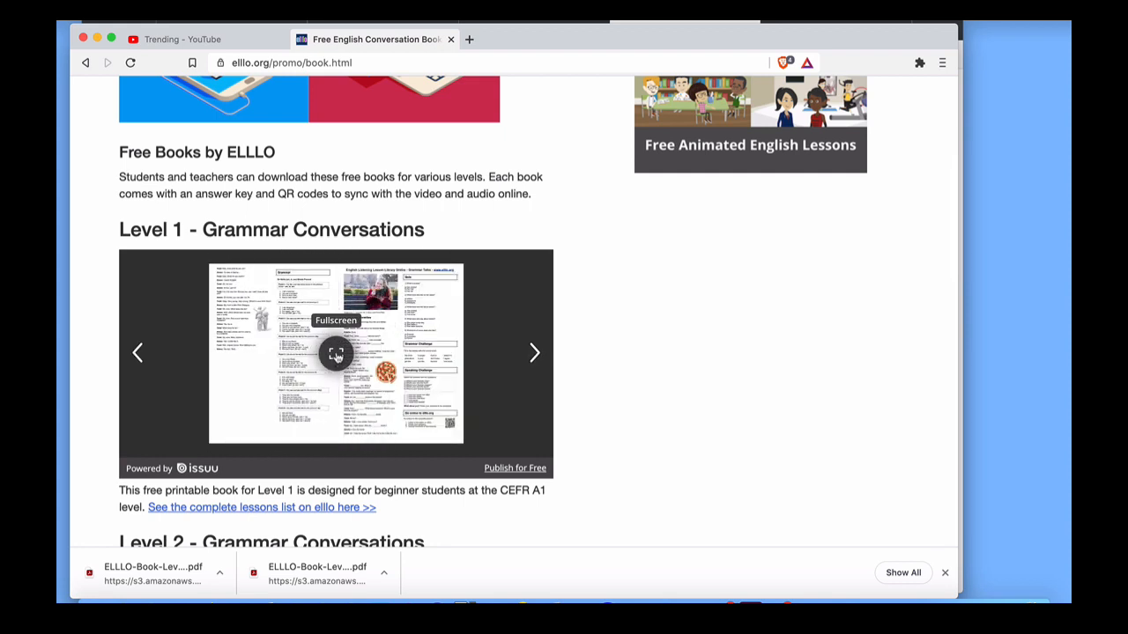
Step: Switch the Issuu viewer to fullscreen for the Level 1 Grammar Conversations book
{"action": "left_click", "coordinate": [336, 353]}
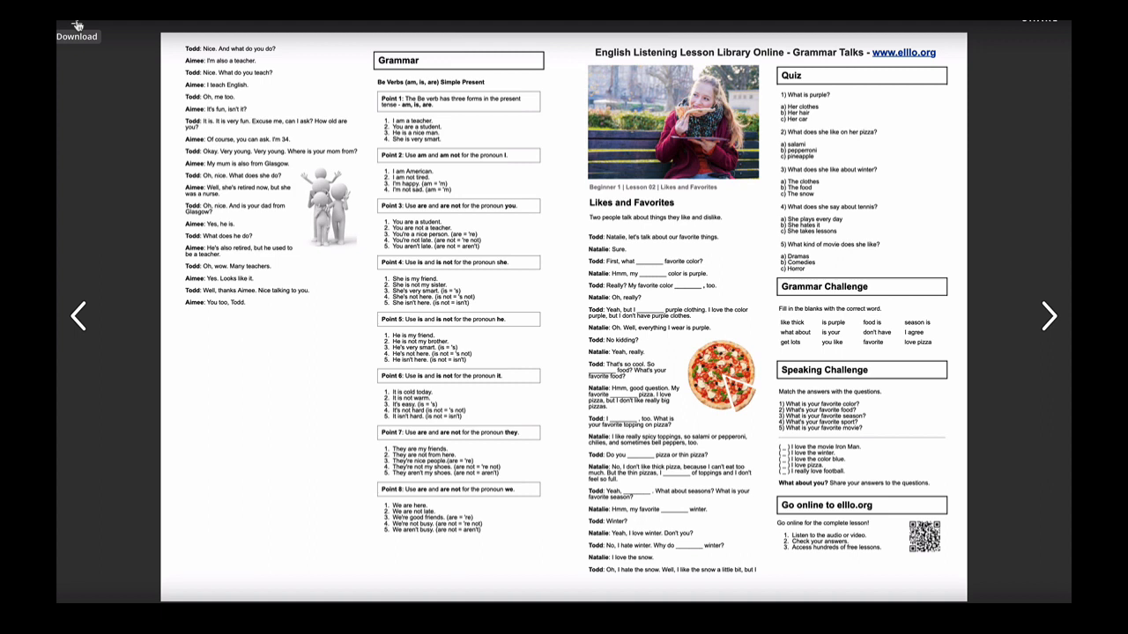
Step: Download the Level 1 book and save it to the Desktop as ELLLO-Book-Level-1G (1).pdf
{"action": "left_click", "coordinate": [76, 36]}
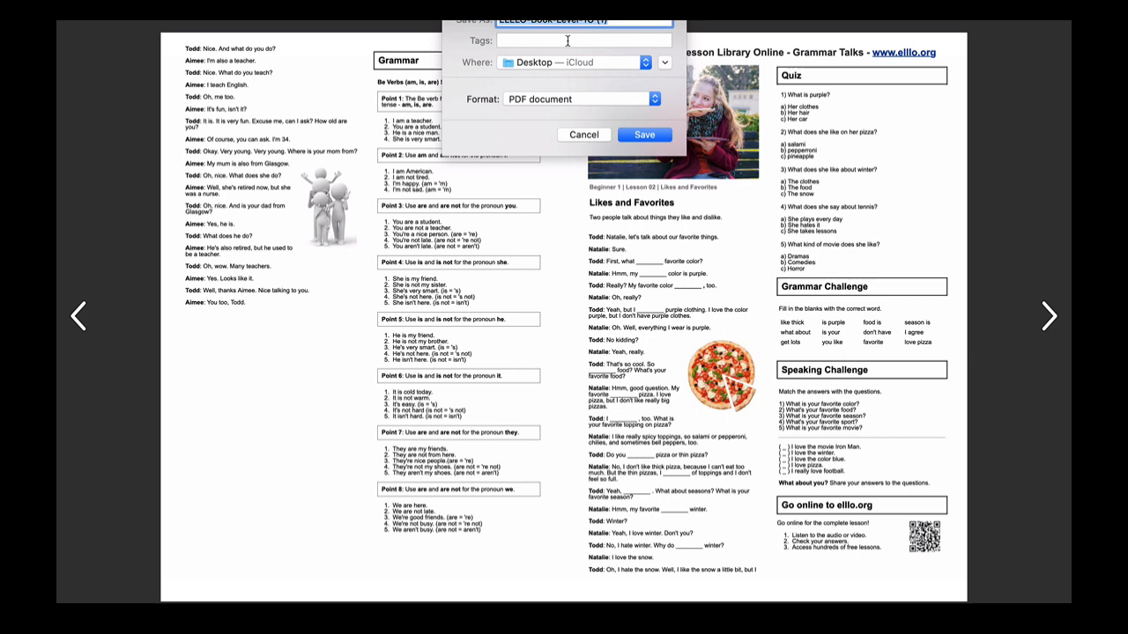
{"action": "mouse_move", "coordinate": [623, 33]}
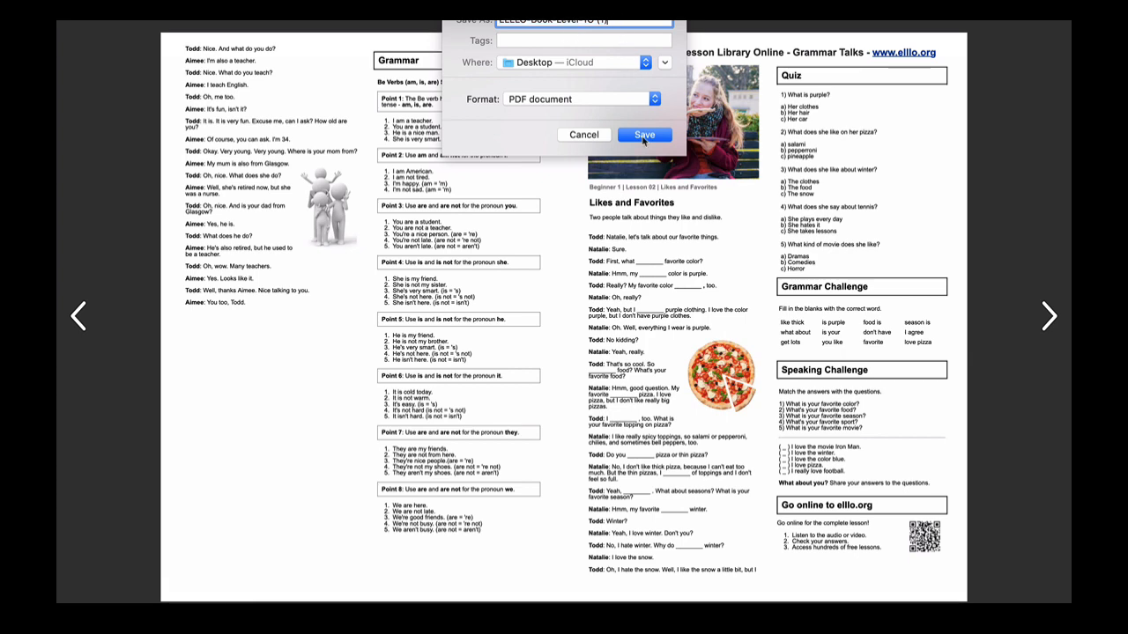
{"action": "left_click", "coordinate": [583, 134]}
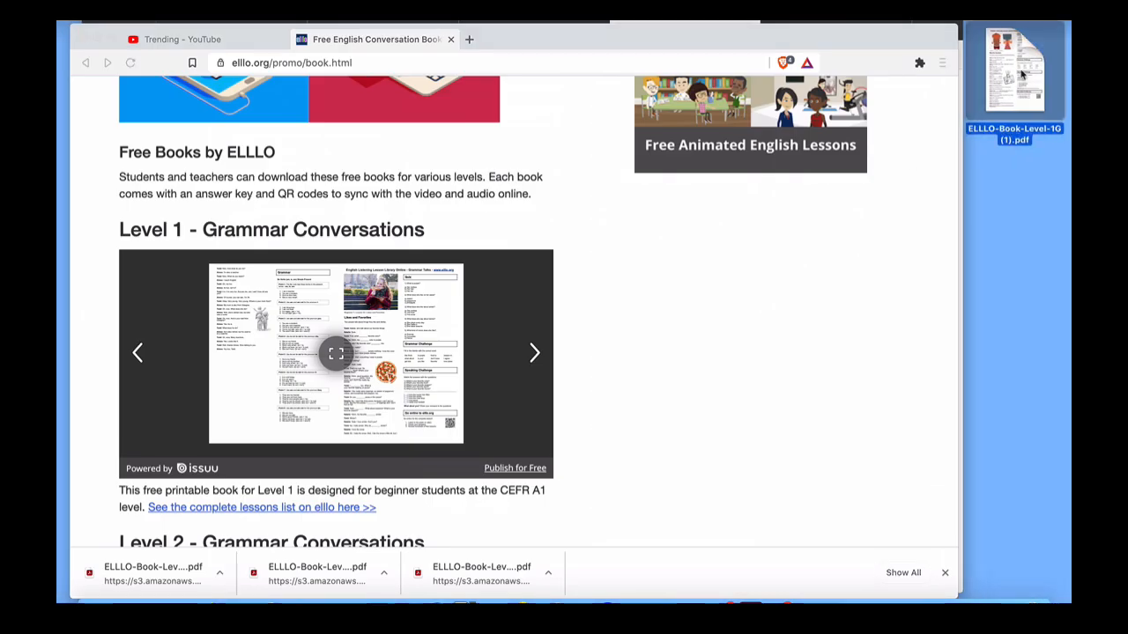
Step: Open the Level 2 Grammar Conversations book fullscreen in the Issuu viewer
{"action": "scroll", "scroll_direction": "down", "scroll_amount": 3}
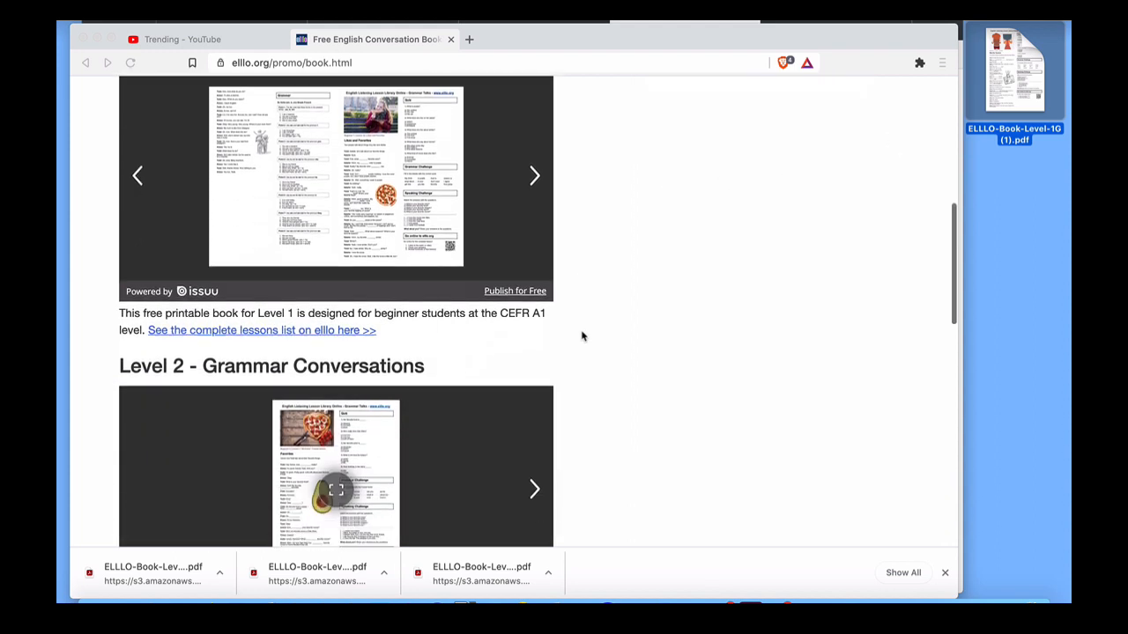
{"action": "scroll", "scroll_direction": "down", "scroll_amount": 3}
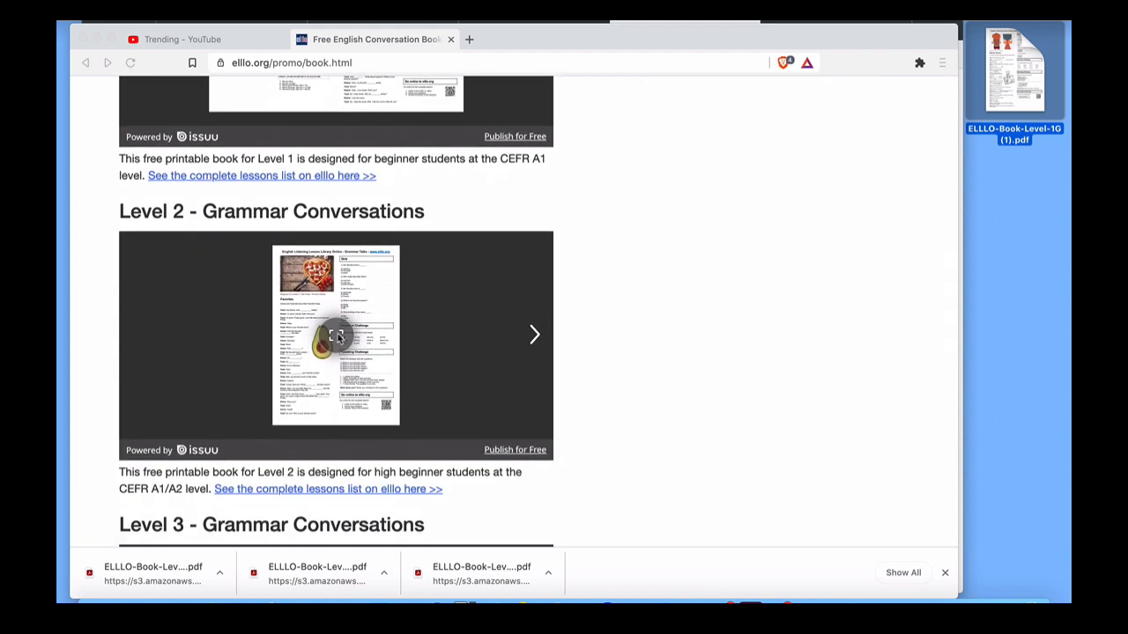
{"action": "left_click", "coordinate": [336, 335]}
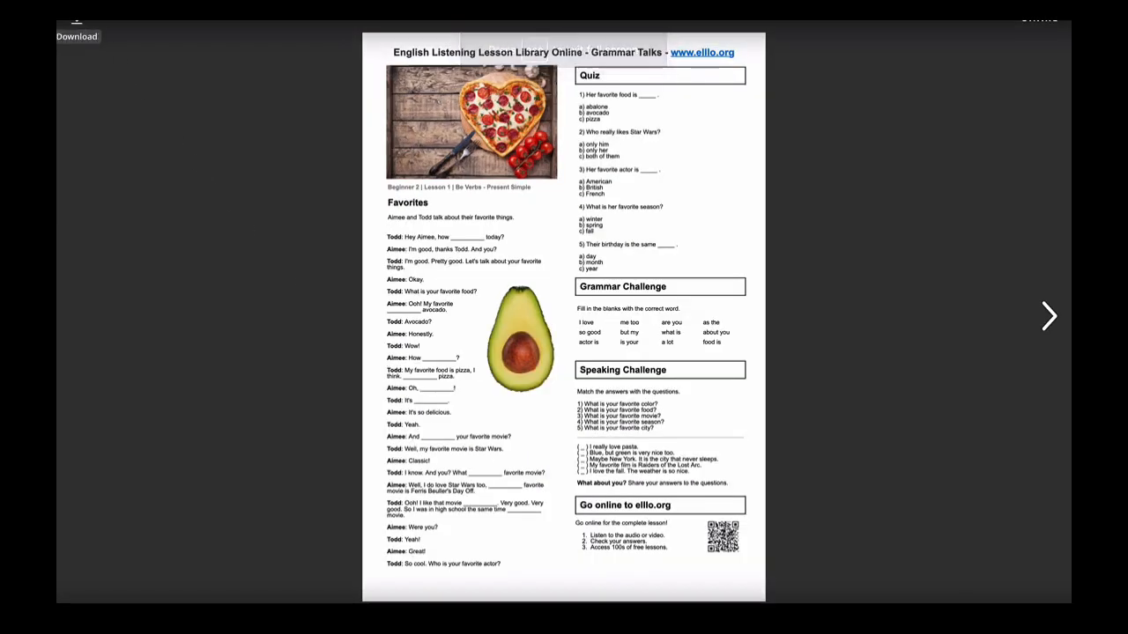
Step: Download the fullscreen Level 2 book as ELLLO-L2G-Views.pdf
{"action": "left_click", "coordinate": [76, 36]}
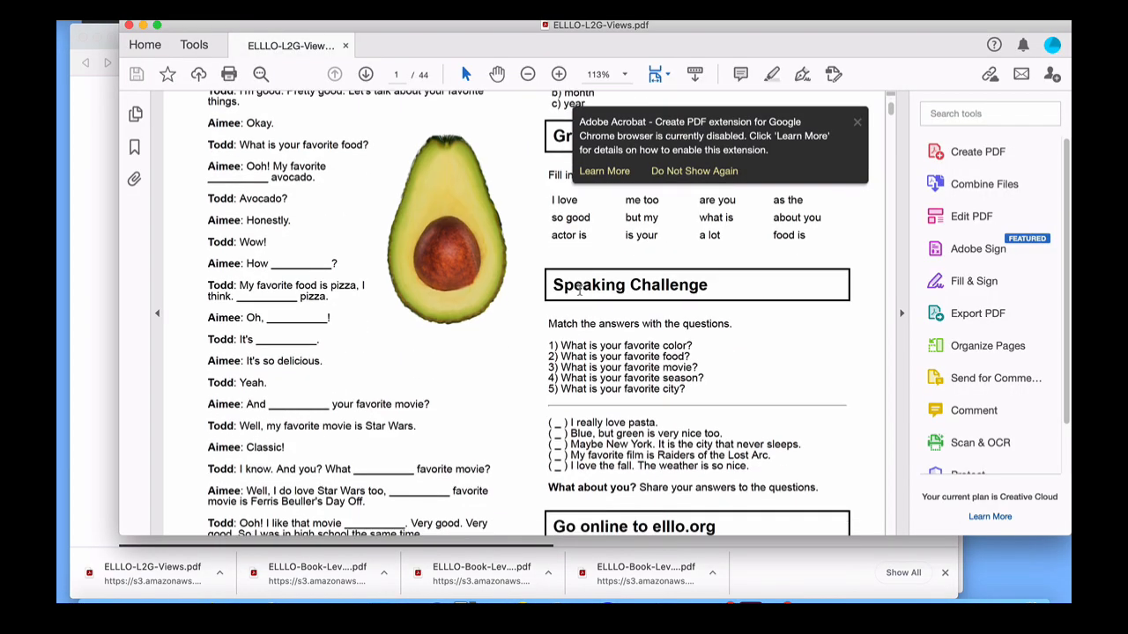
Step: Open ELLLO-L2G-Views.pdf in Acrobat and scroll to page 4, the Favorites lesson
{"action": "left_click", "coordinate": [365, 74]}
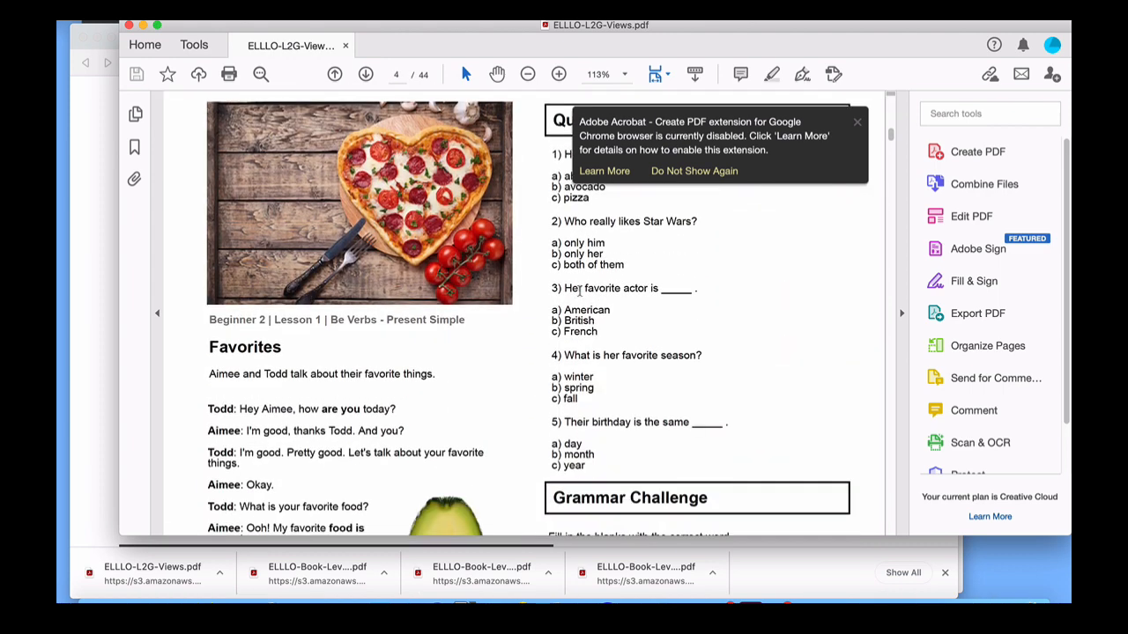
{"action": "scroll", "scroll_direction": "down", "scroll_amount": 3}
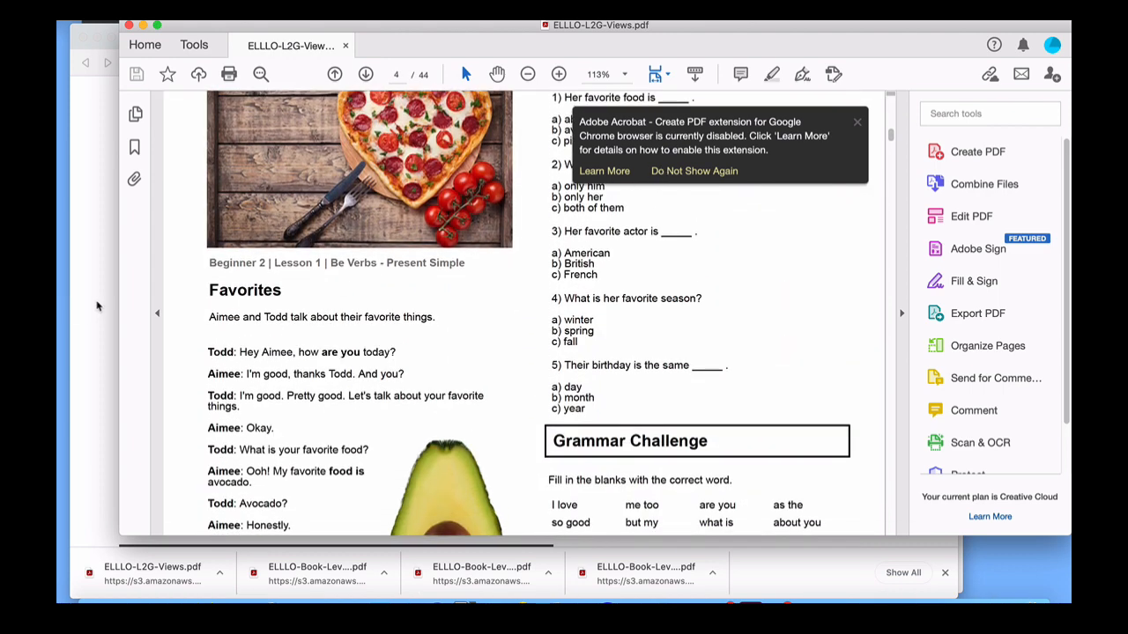